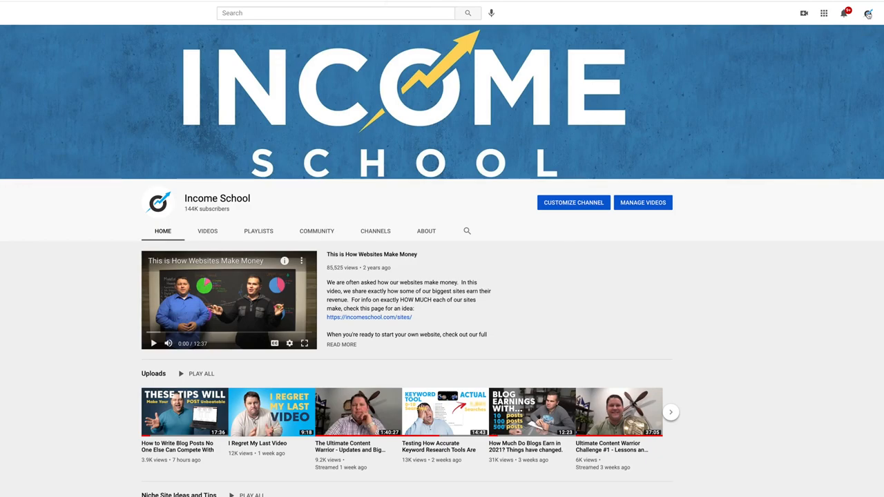
Choose Upload video from the Create menu in the top bar
left_click(868, 14)
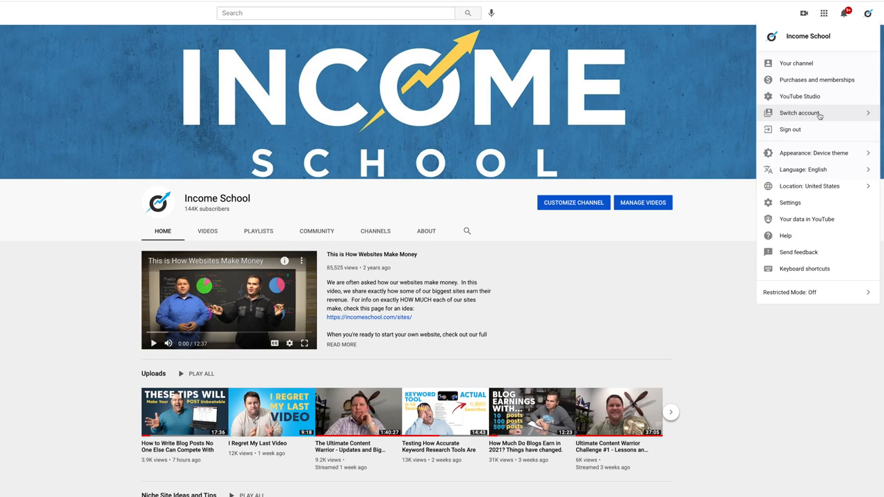
mouse_move(721, 33)
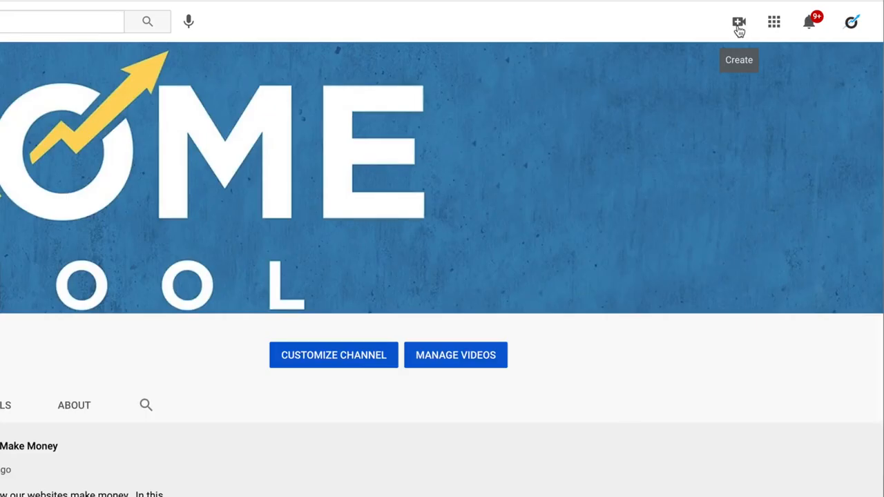
left_click(737, 22)
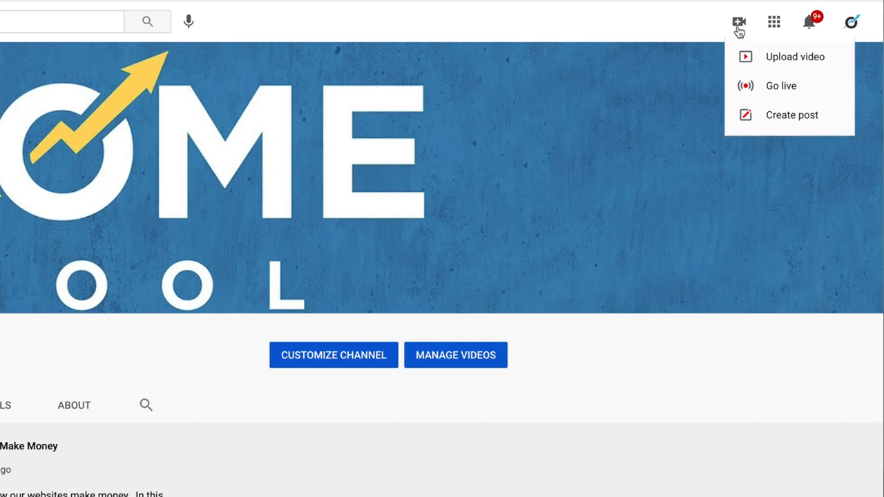
mouse_move(760, 63)
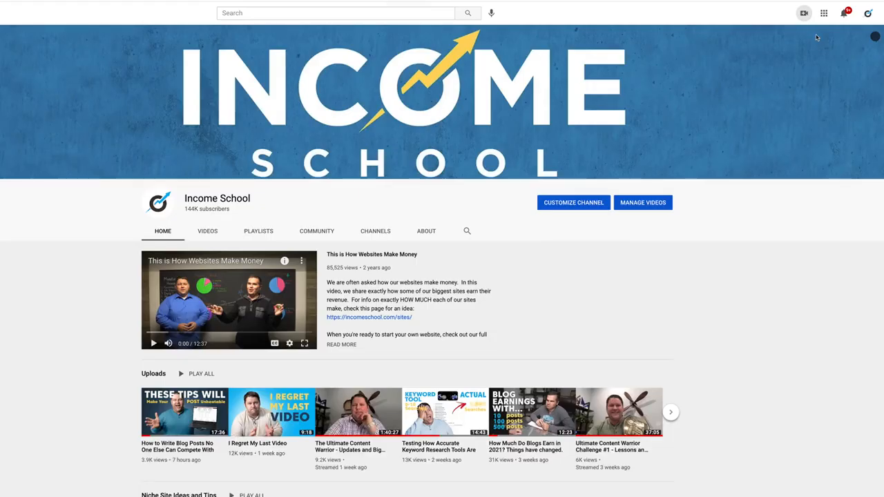
left_click(804, 12)
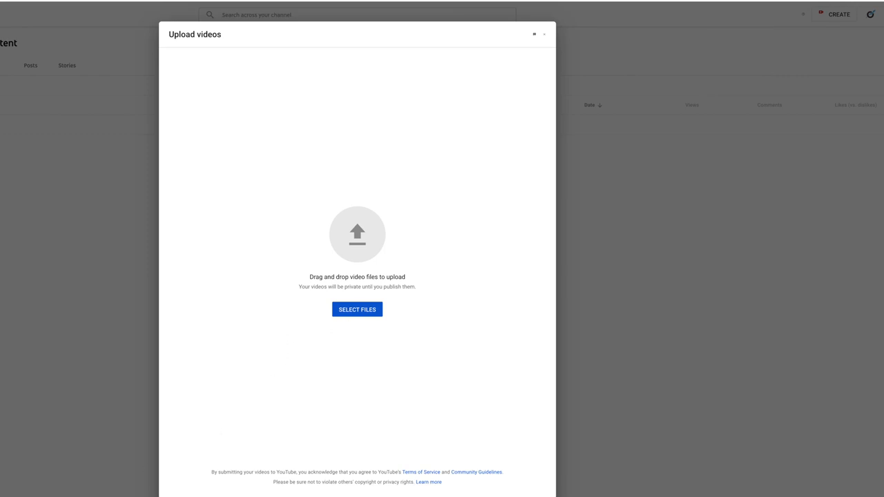
Select the screen recording file so it begins uploading with its details form
left_click(356, 310)
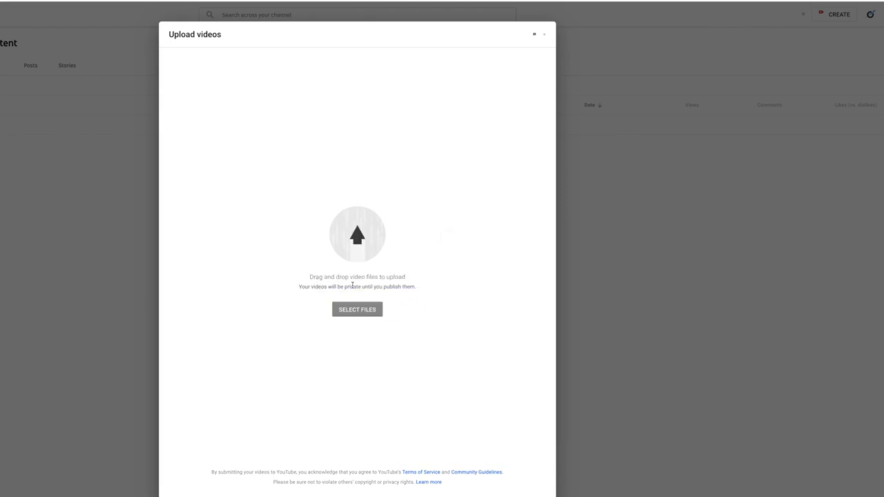
left_click(357, 310)
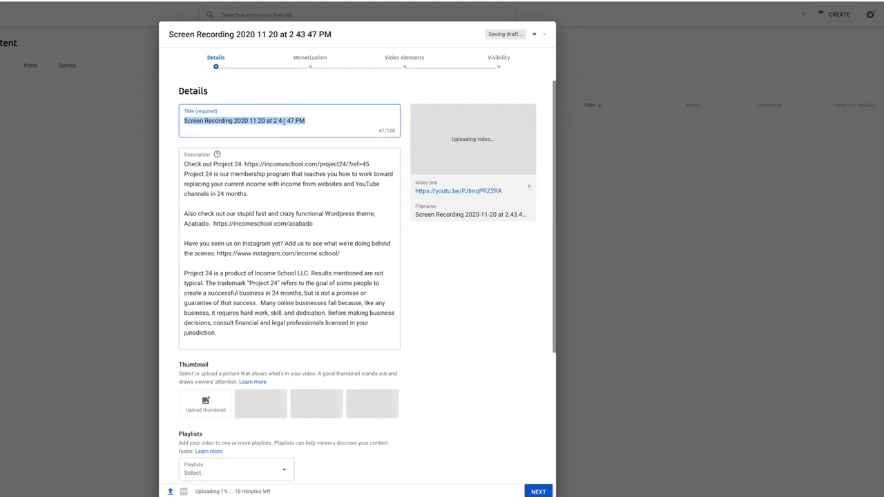
Select the whole default video title in the Title field
left_click(262, 121)
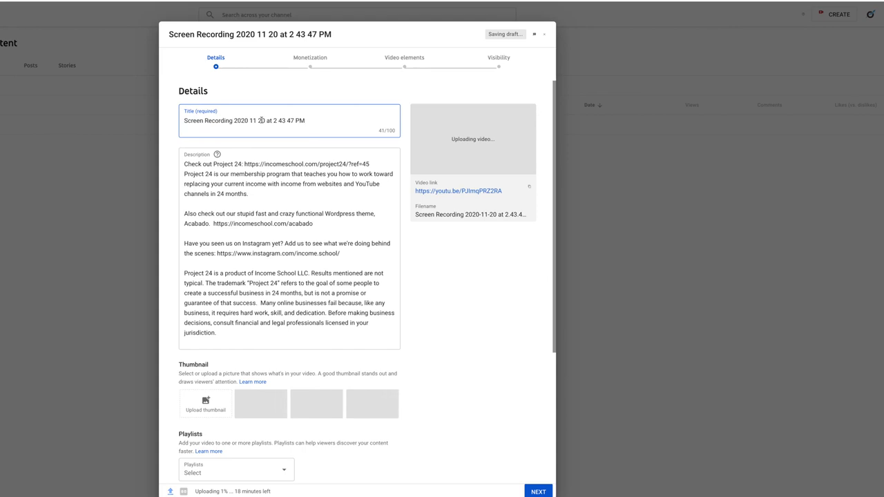
triple_click(243, 121)
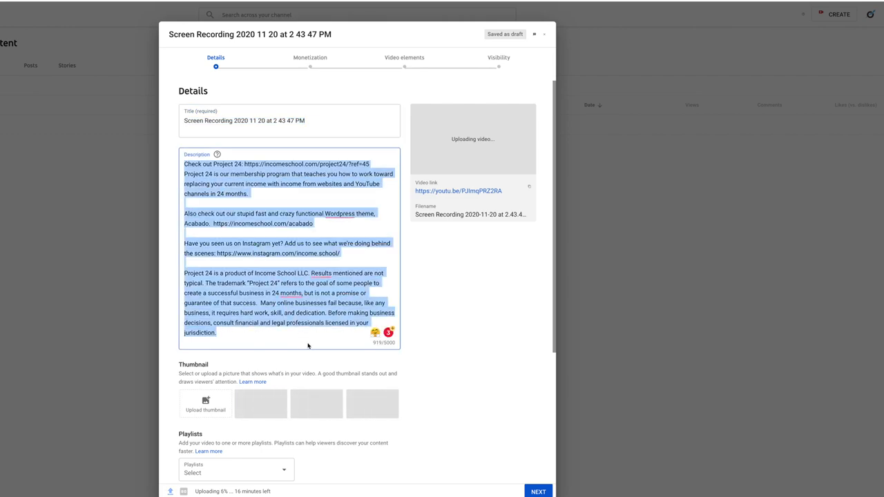
mouse_move(292, 330)
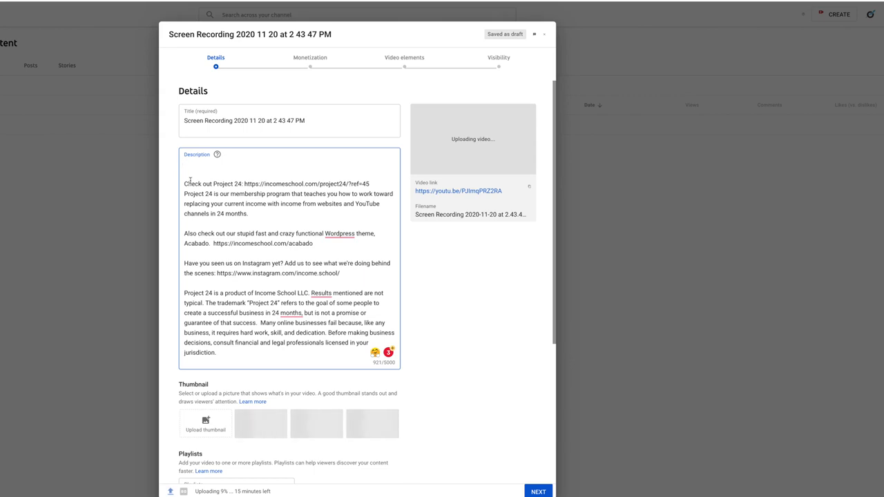
mouse_move(171, 208)
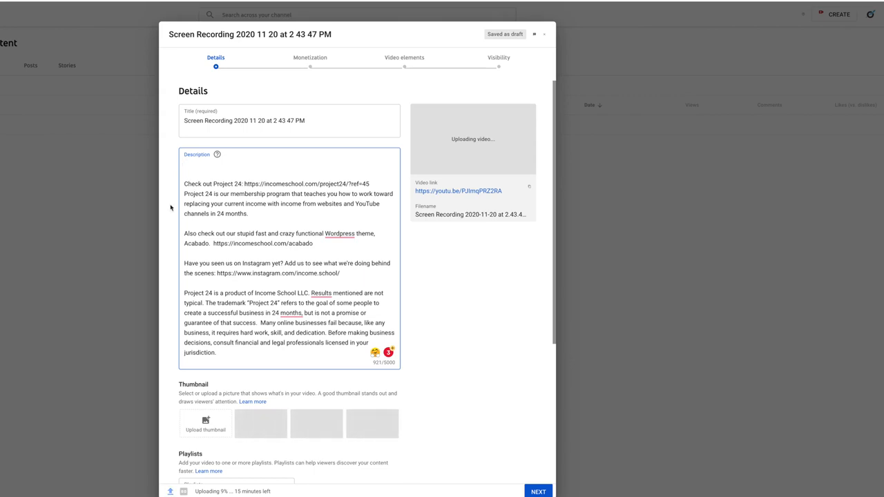
scroll("down", 3)
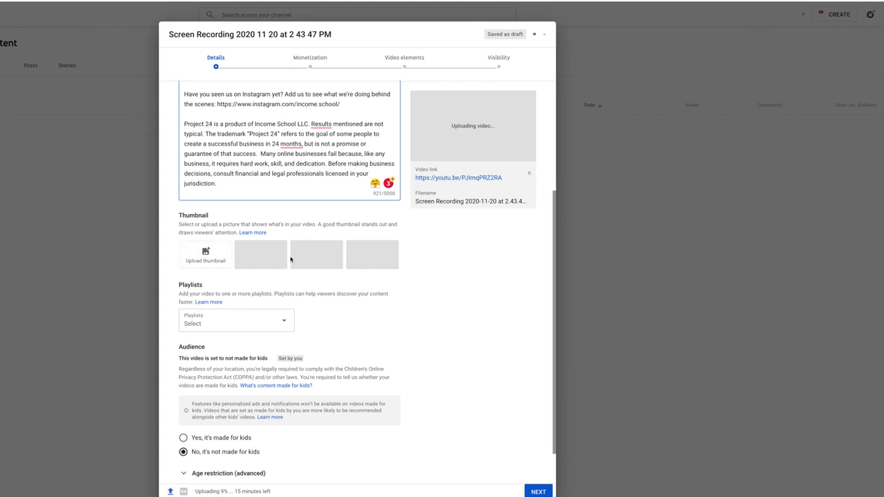
mouse_move(442, 127)
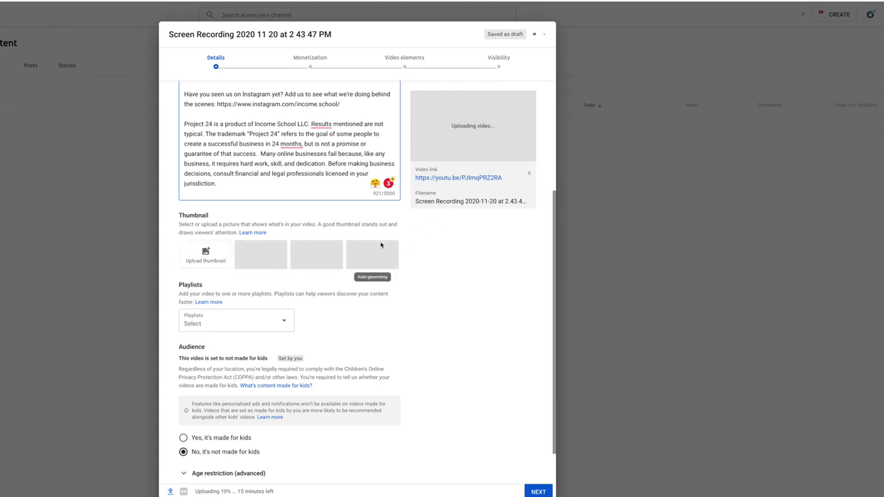
mouse_move(370, 247)
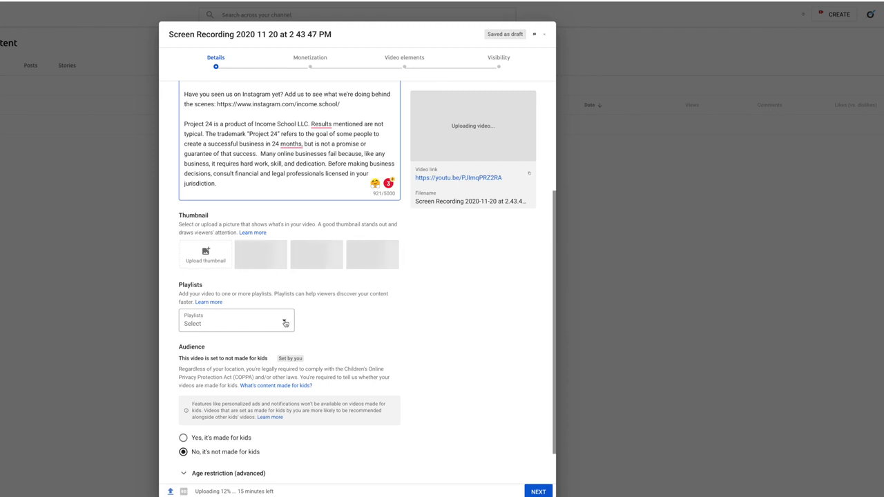
left_click(237, 320)
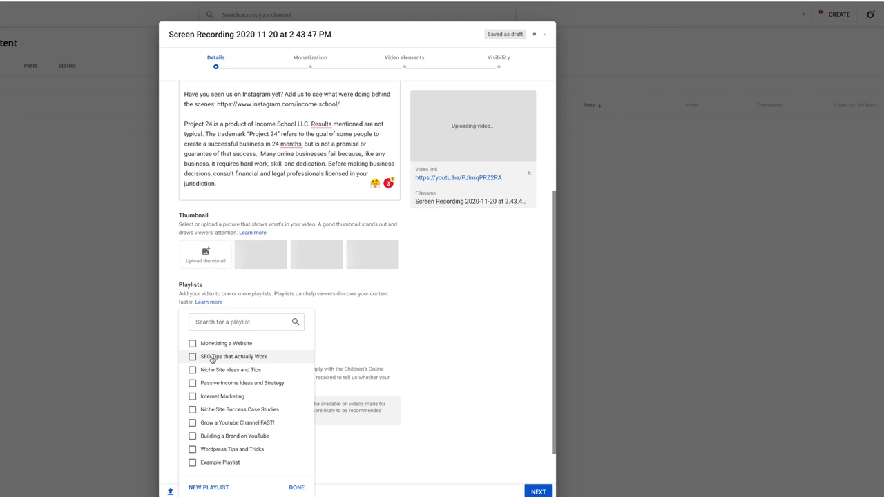
mouse_move(332, 337)
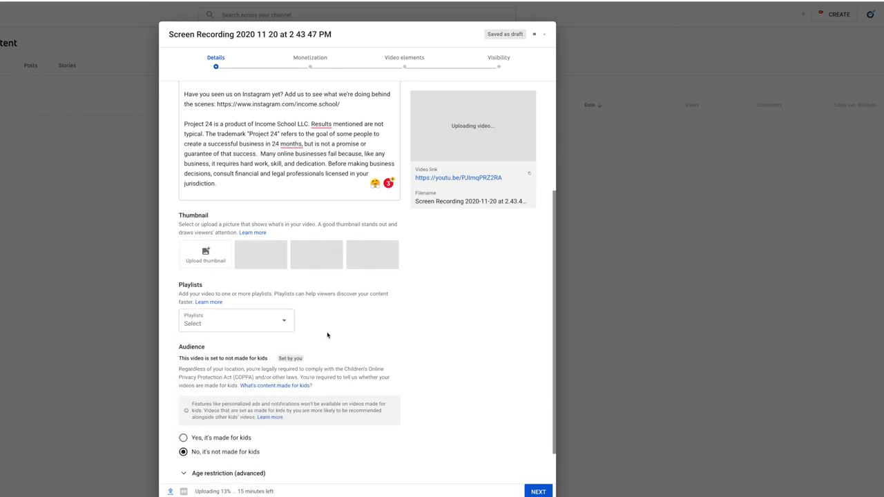
scroll("down", 3)
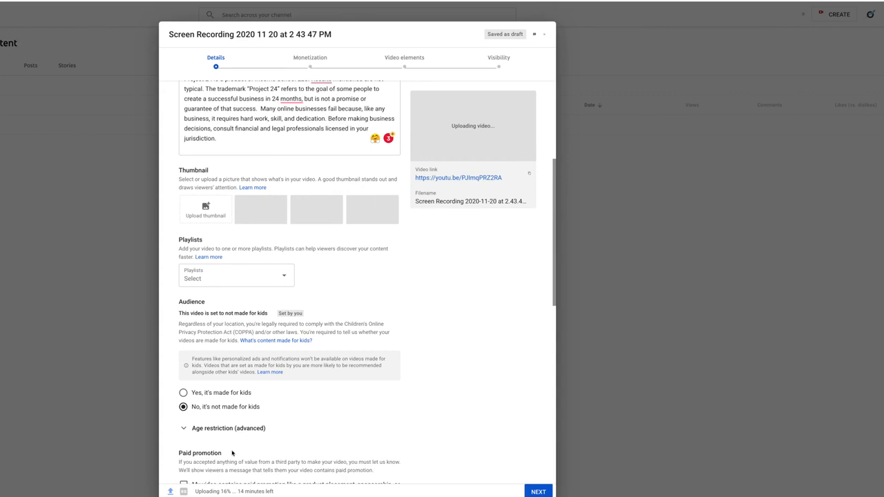
scroll("down", 3)
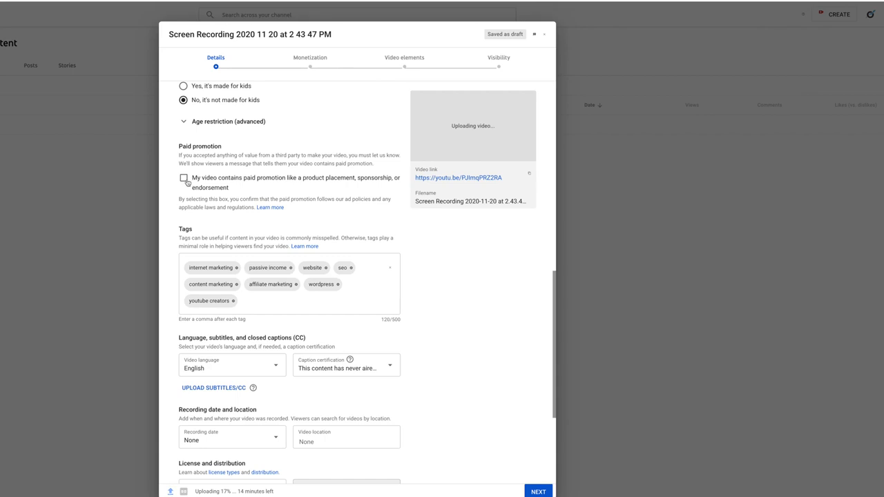
mouse_move(284, 204)
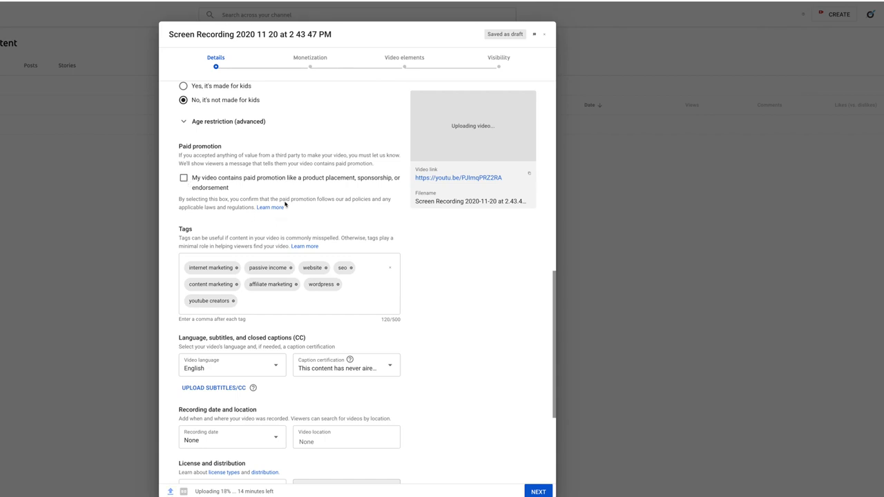
scroll("down", 3)
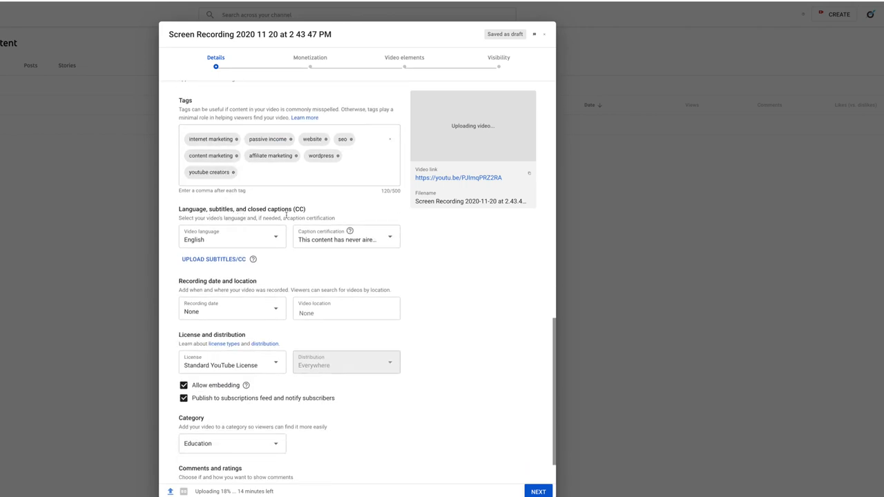
mouse_move(338, 241)
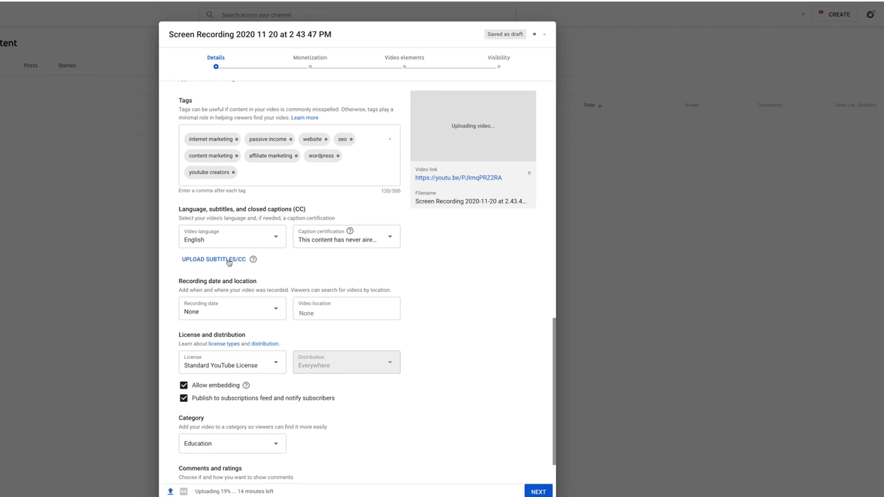
mouse_move(246, 307)
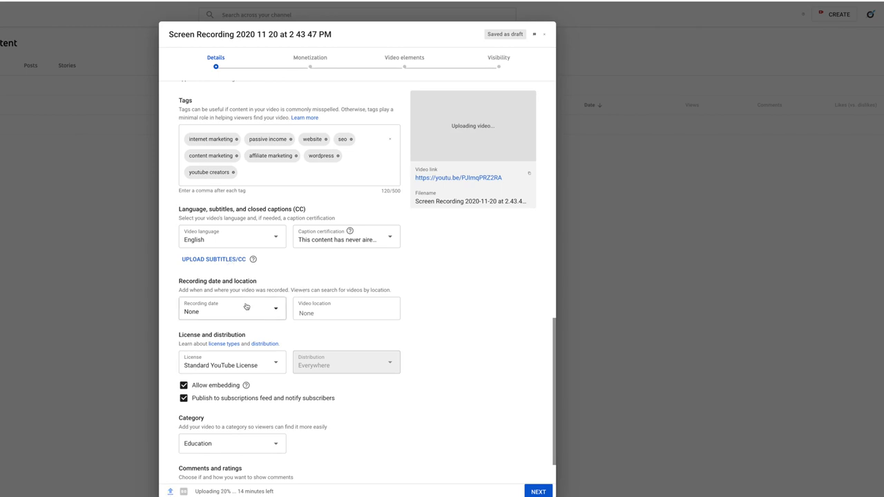
scroll("down", 3)
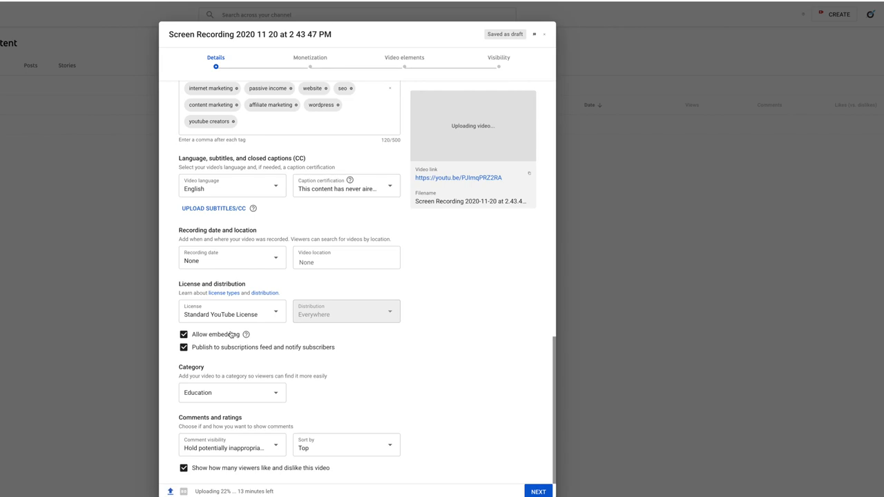
mouse_move(273, 373)
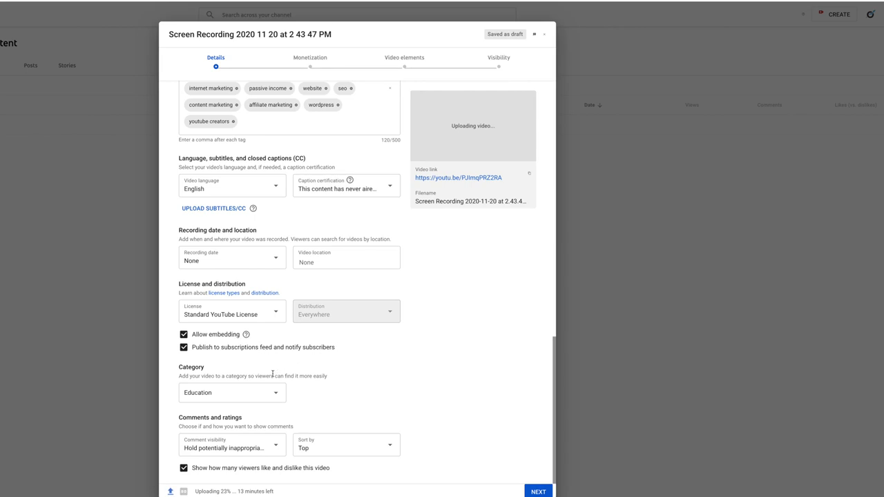
mouse_move(338, 379)
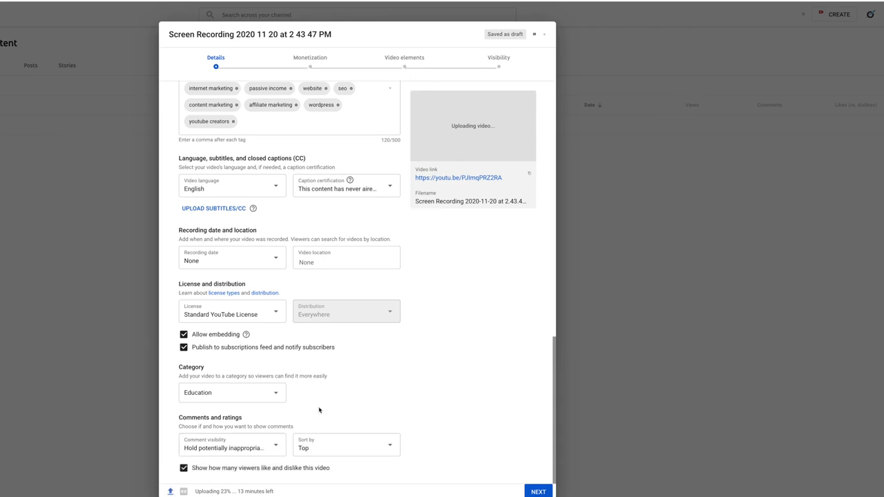
mouse_move(407, 440)
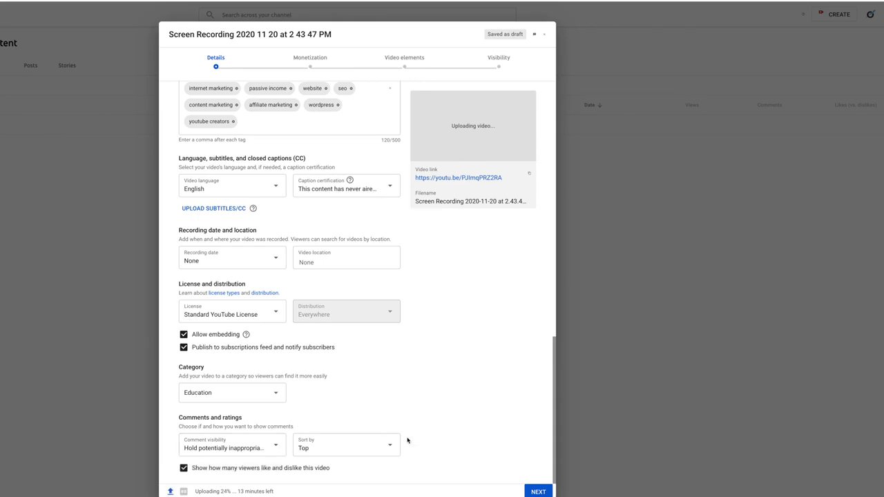
mouse_move(409, 442)
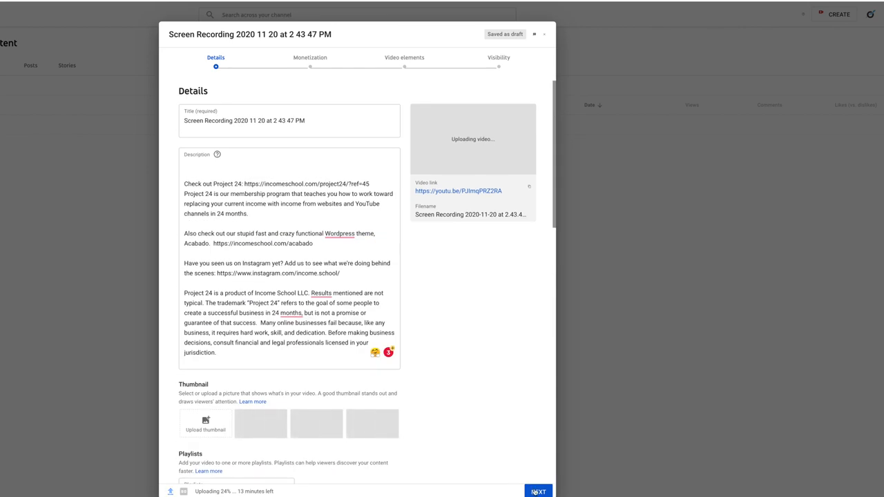
Turn monetization on for the video and continue to the ad suitability questions
left_click(539, 492)
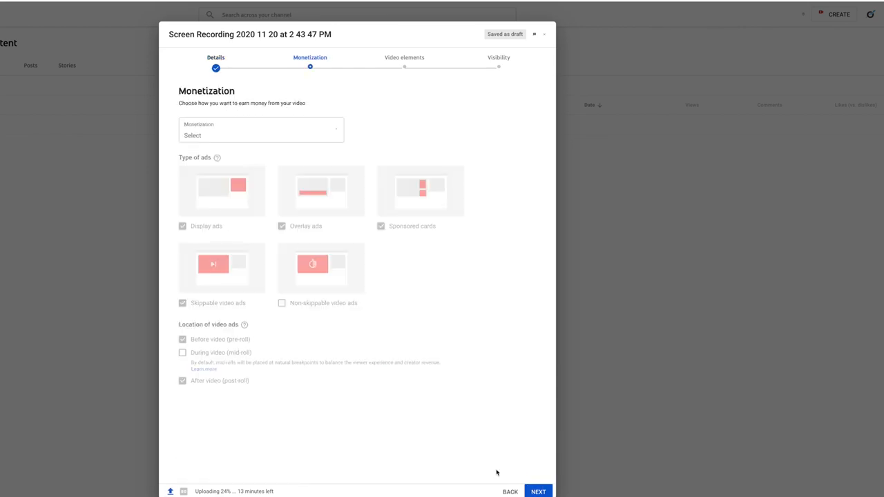
mouse_move(467, 371)
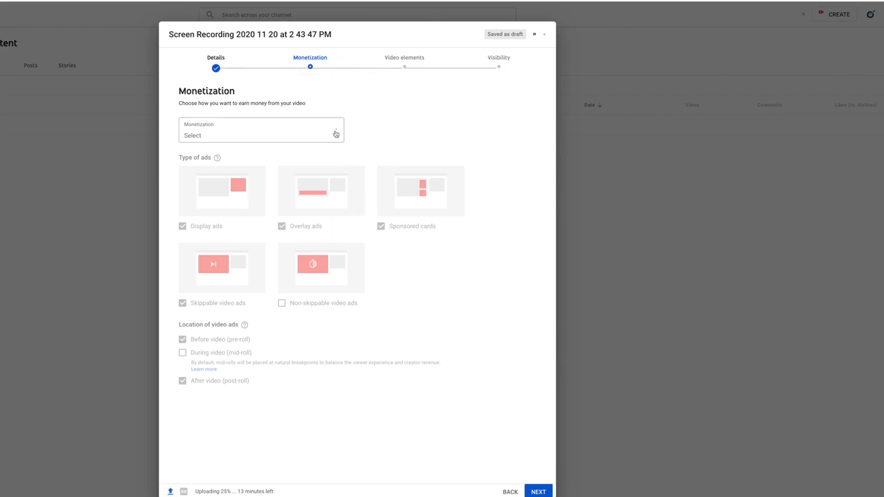
left_click(261, 131)
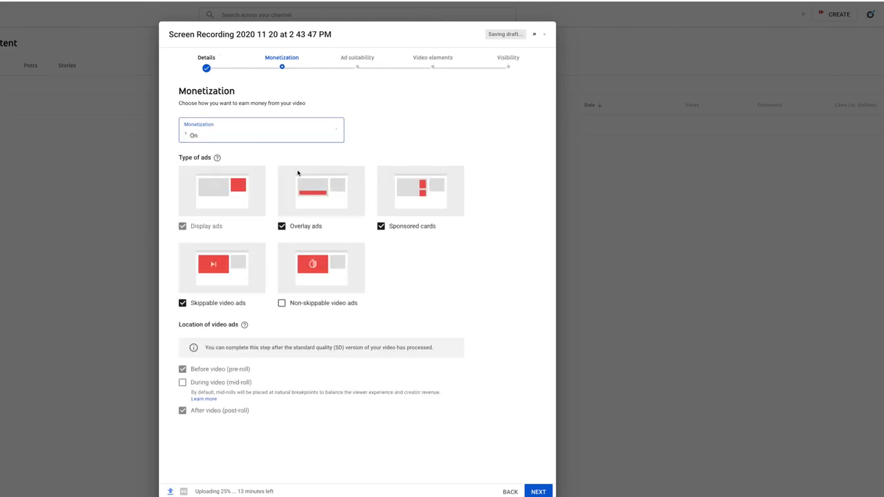
mouse_move(293, 85)
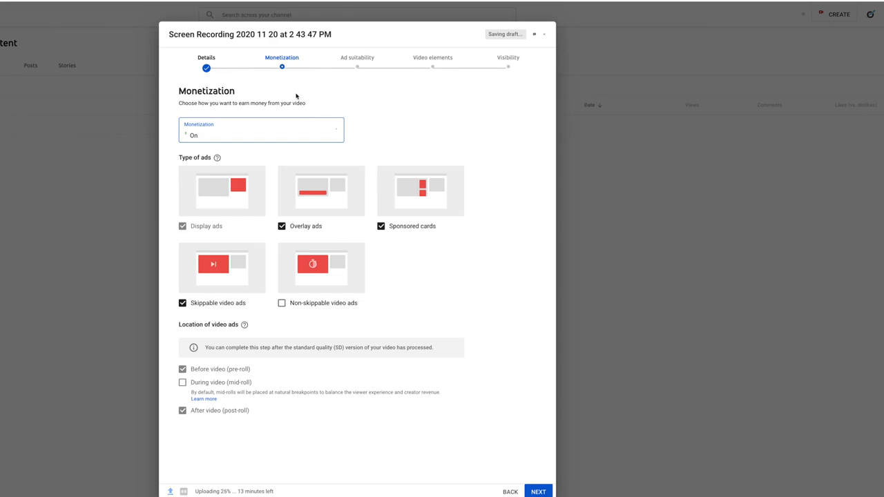
mouse_move(196, 327)
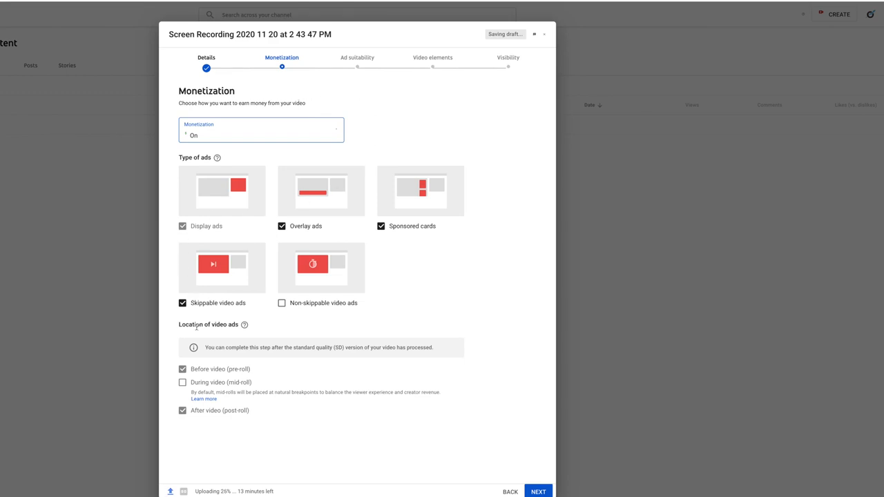
mouse_move(312, 253)
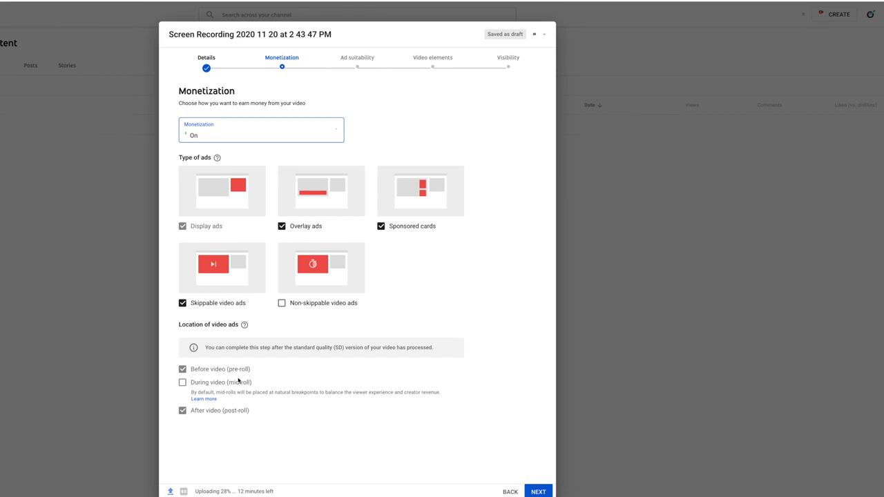
mouse_move(280, 171)
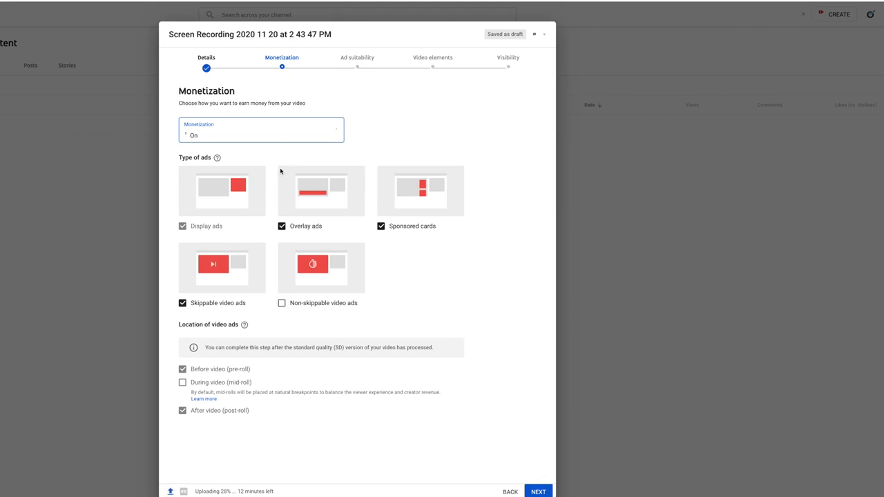
left_click(538, 492)
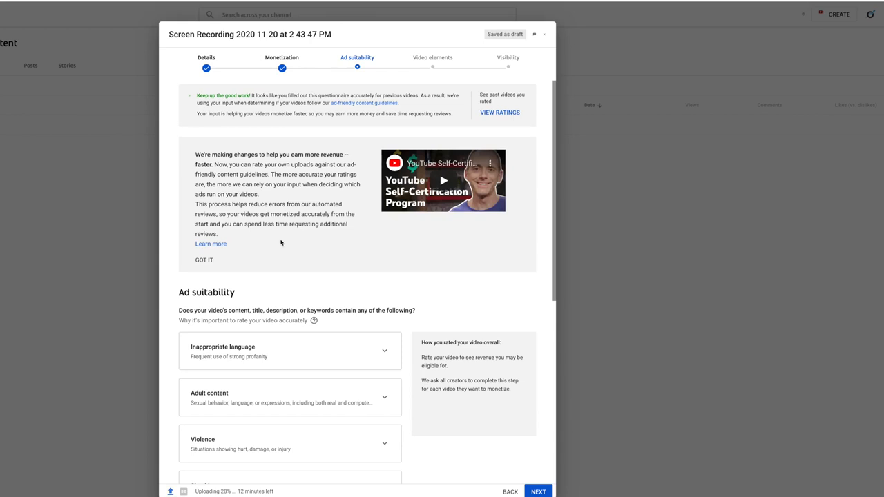
Rate ad suitability as 'None of the above' and continue to video elements
scroll("down", 3)
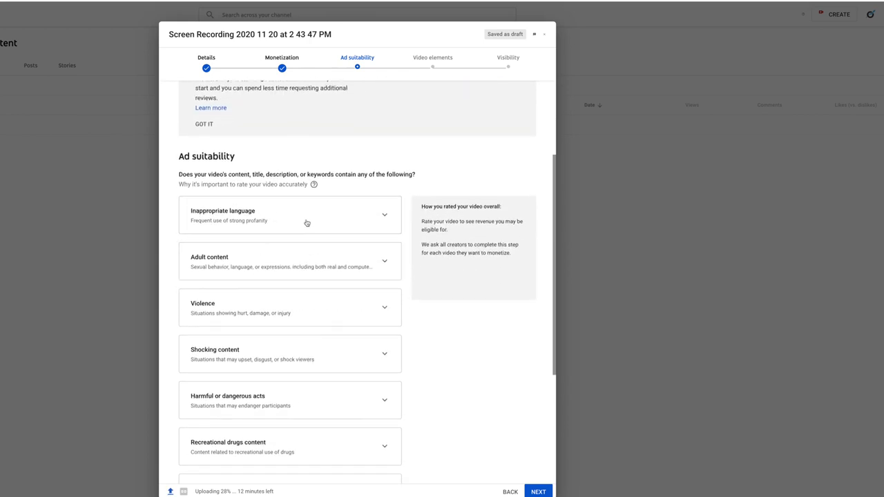
scroll("down", 3)
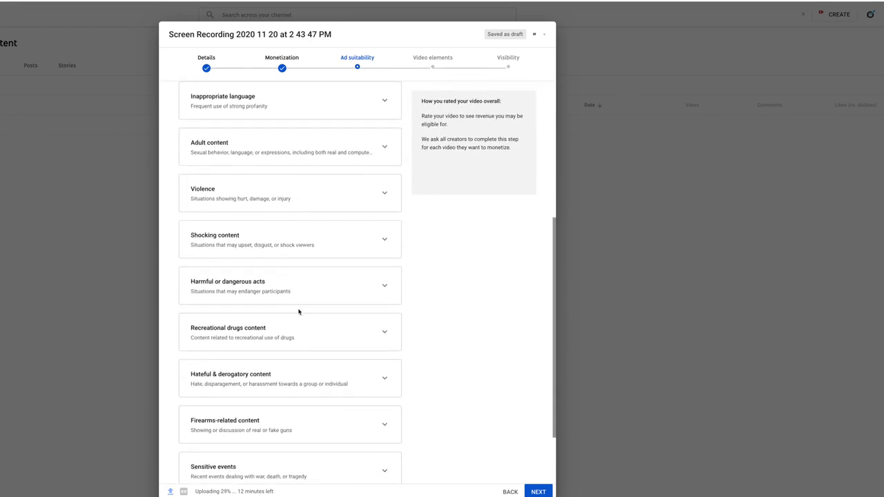
scroll("down", 3)
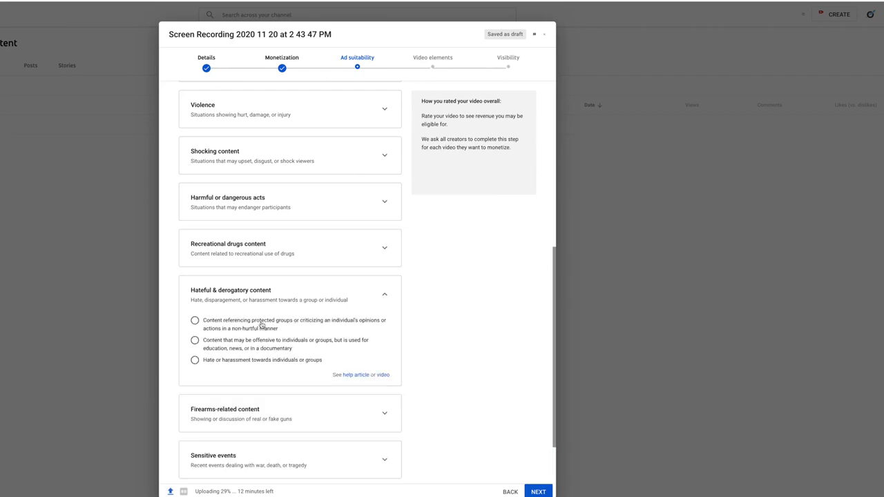
mouse_move(414, 337)
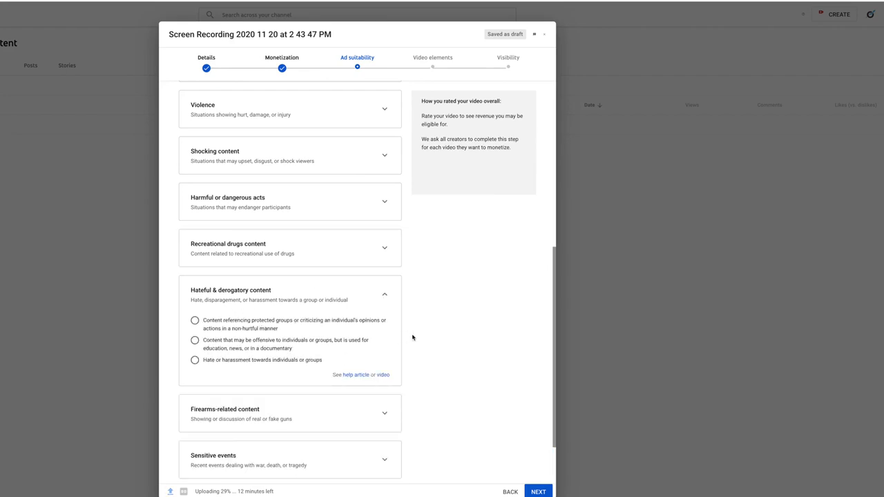
scroll("down", 3)
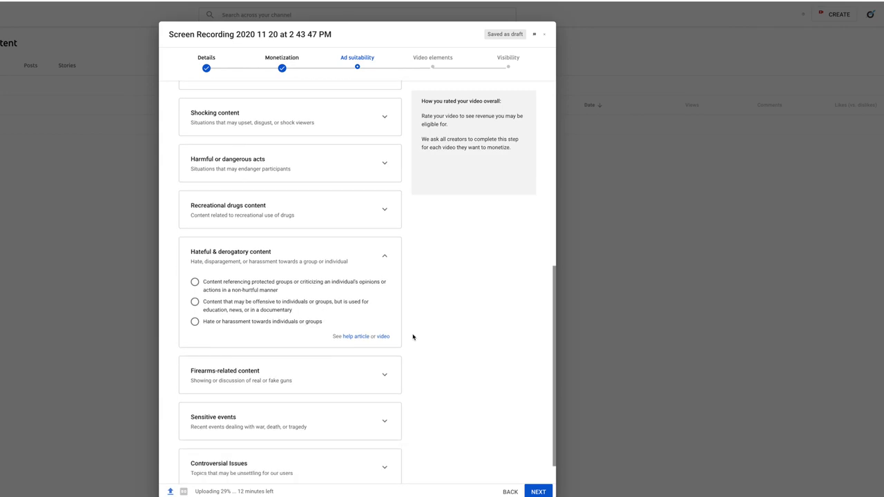
scroll("down", 3)
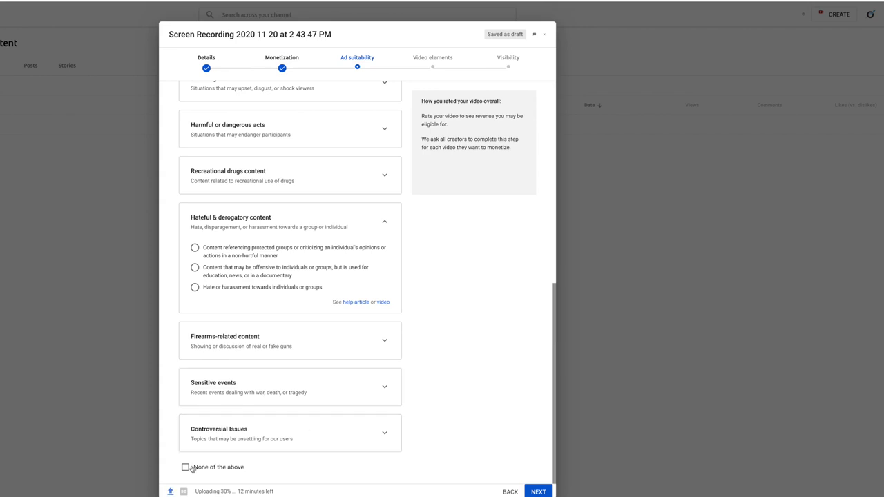
left_click(185, 467)
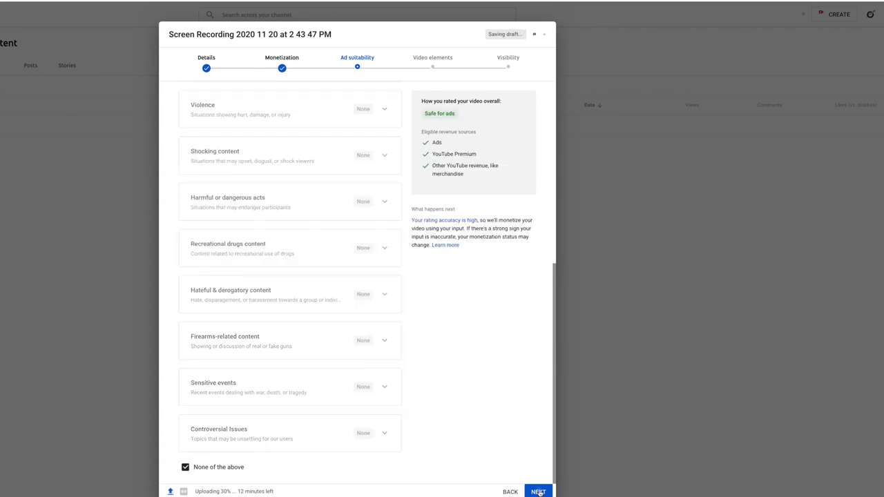
left_click(539, 492)
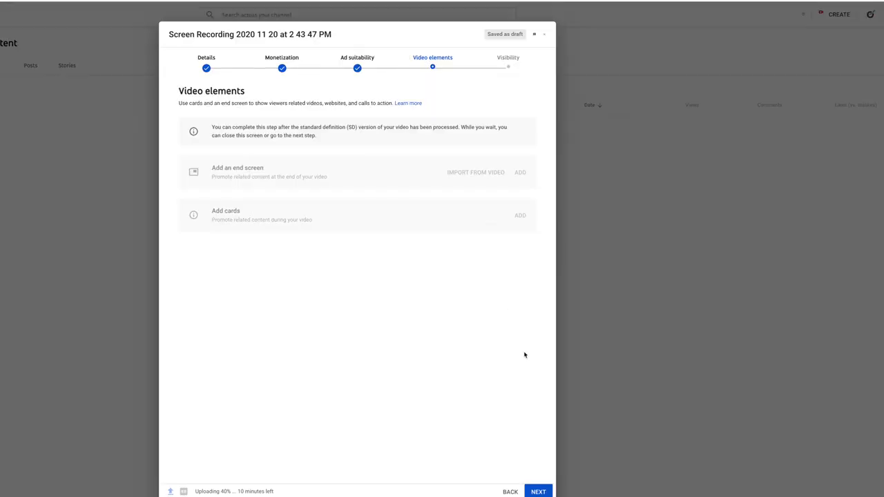
Continue from the video elements step to the Visibility step
left_click(539, 492)
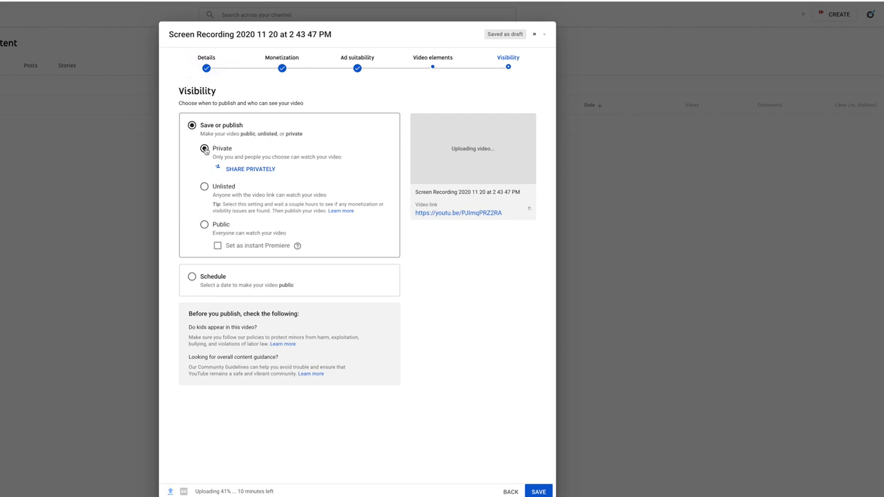
Review the Save or publish visibility choices with Private selected
left_click(204, 149)
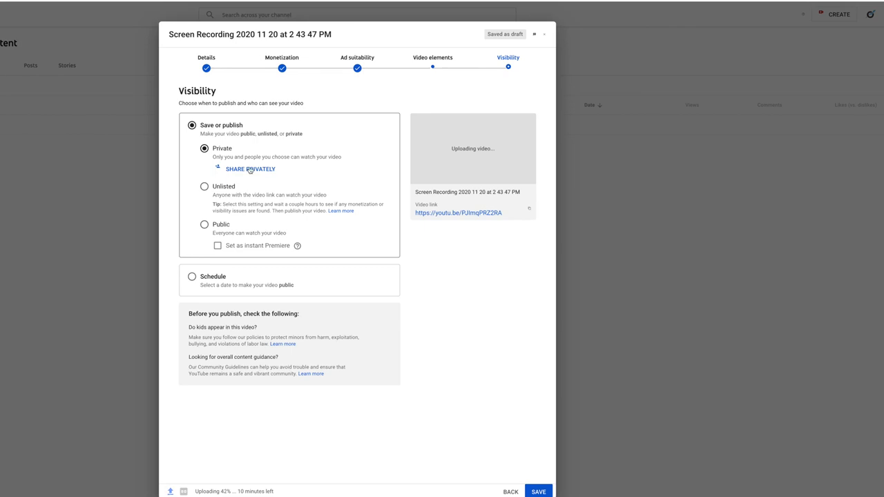
mouse_move(213, 191)
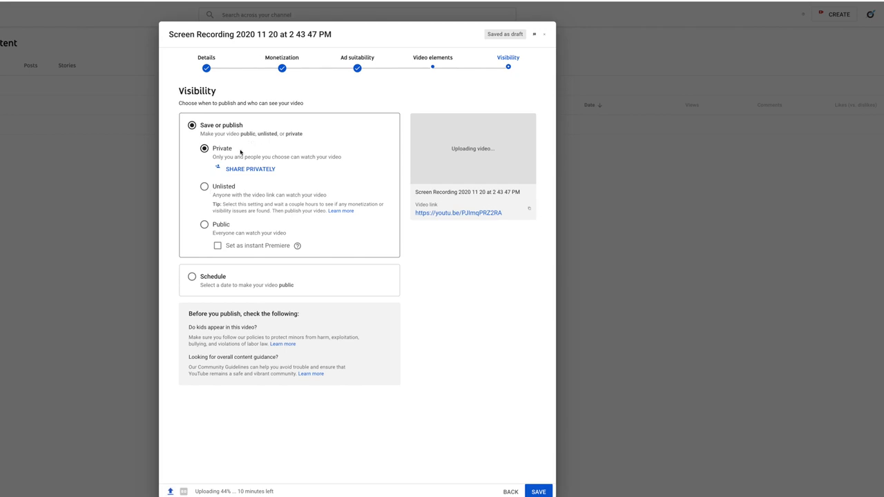
mouse_move(227, 155)
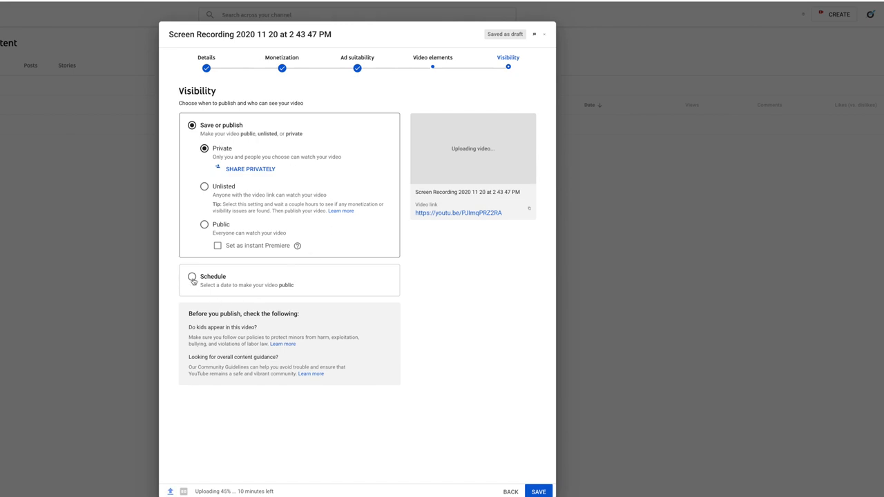
Schedule the release for Jan 27, 2021 12:00 AM and close the upload window
left_click(192, 277)
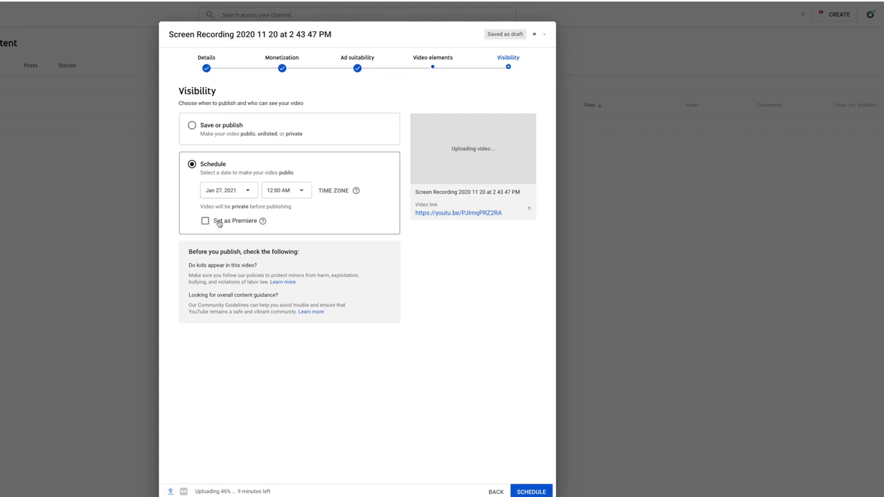
mouse_move(315, 229)
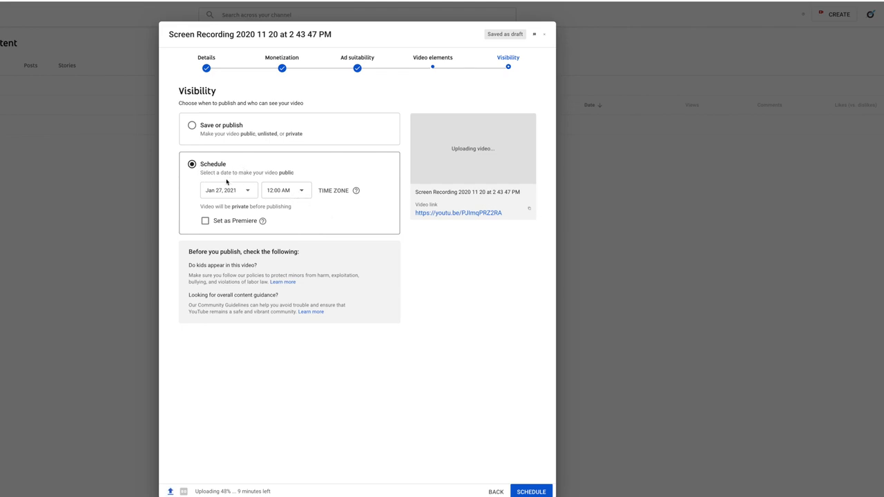
mouse_move(261, 187)
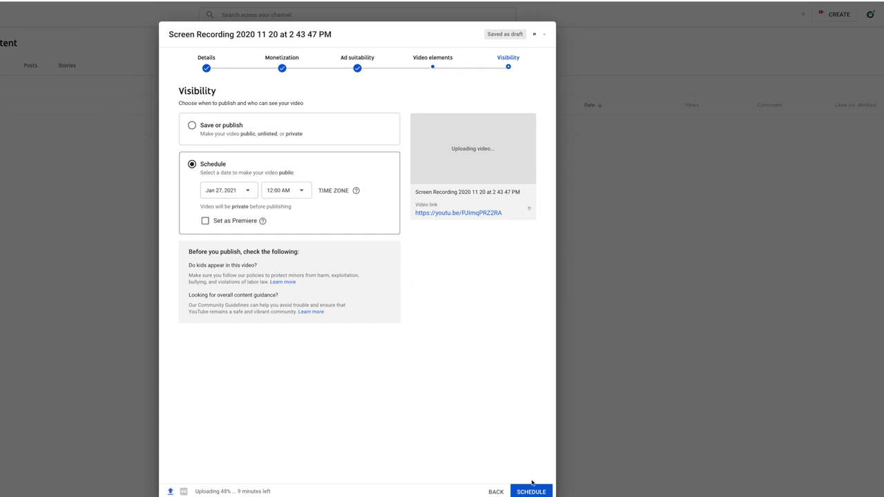
mouse_move(494, 478)
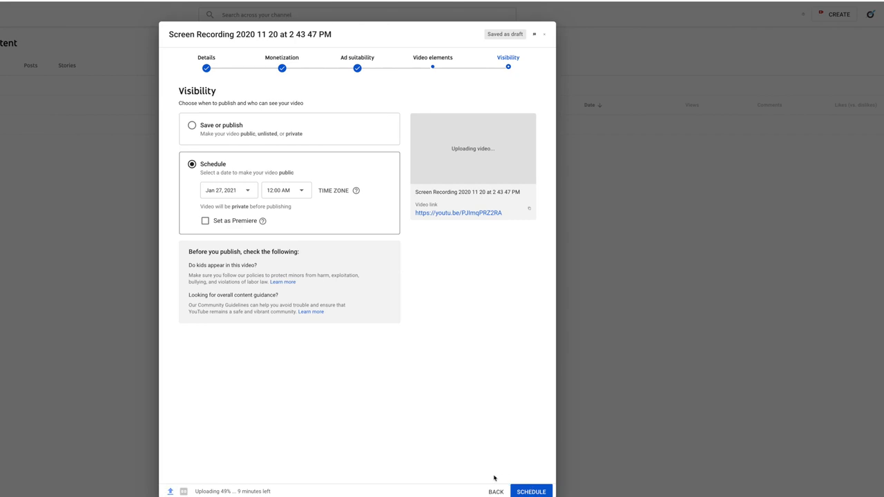
mouse_move(553, 77)
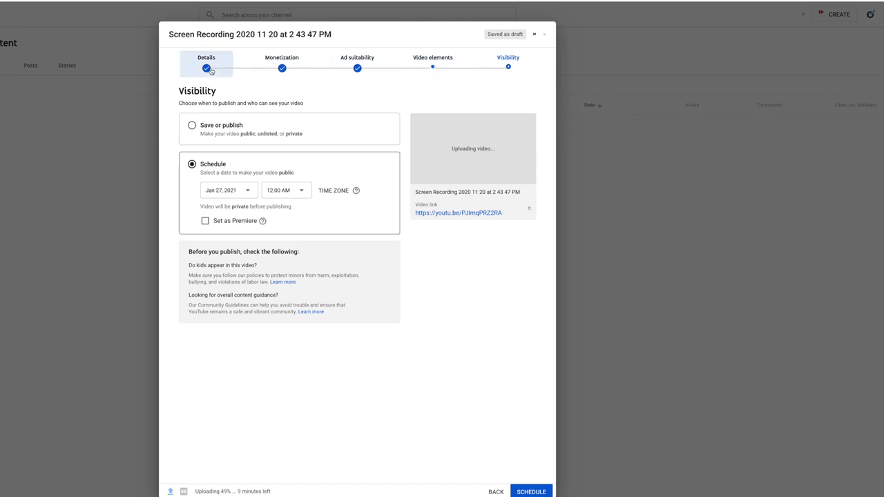
left_click(207, 58)
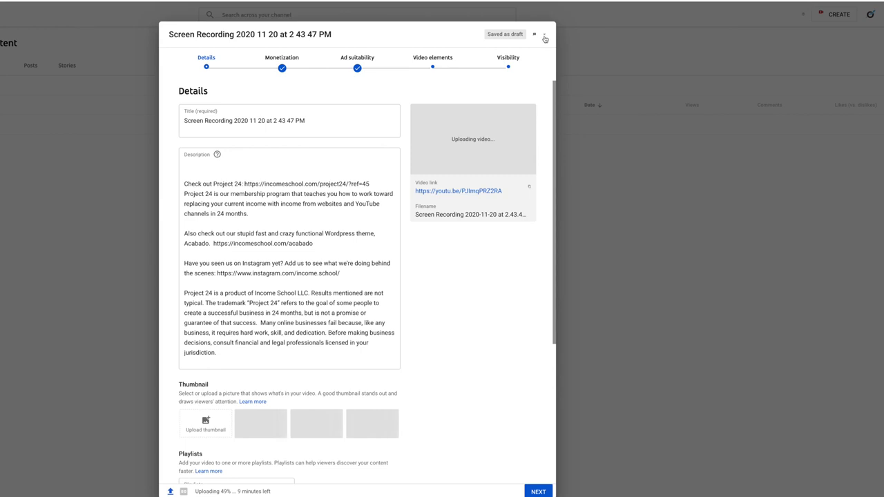
left_click(544, 35)
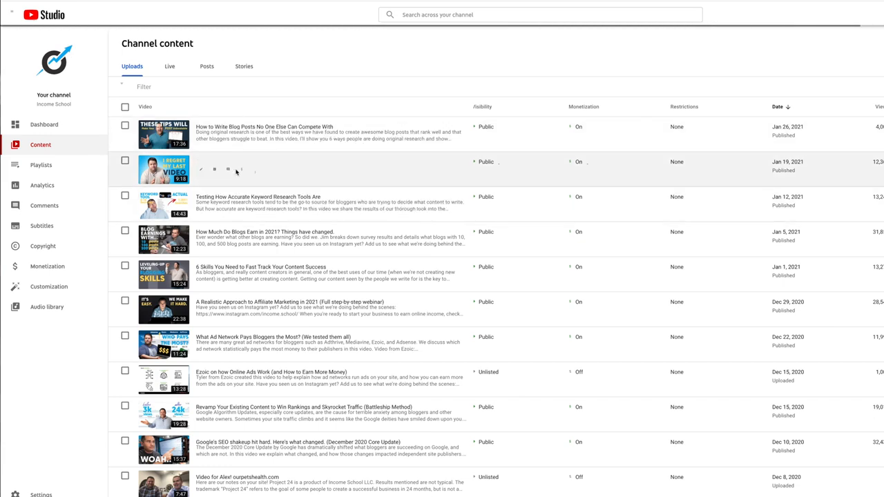
mouse_move(202, 169)
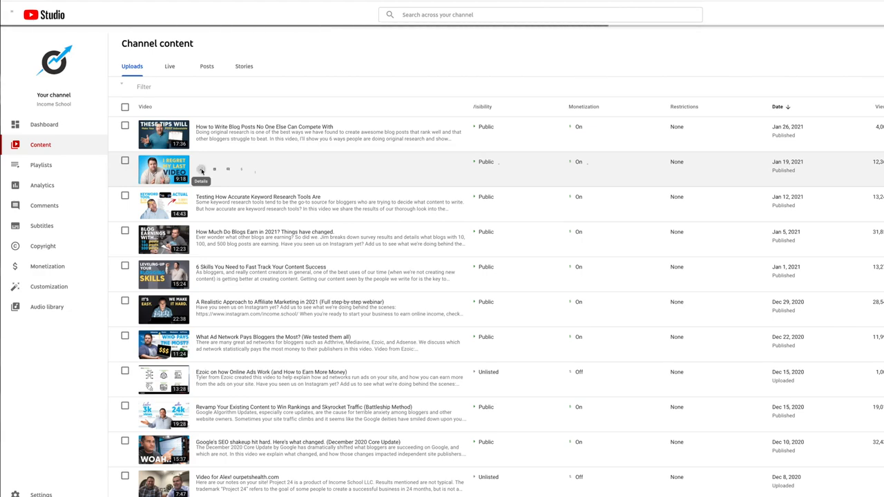
Open the monetization page of 'I Regret My Last Video' from Channel content
left_click(202, 168)
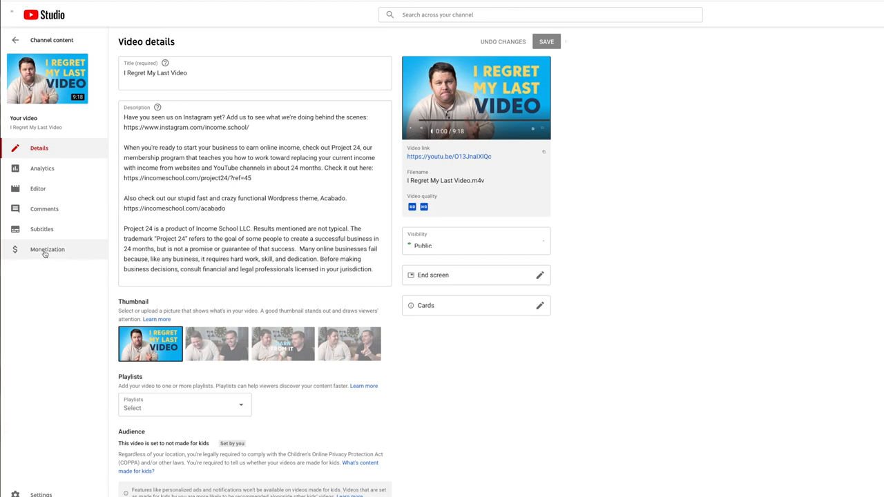
left_click(47, 248)
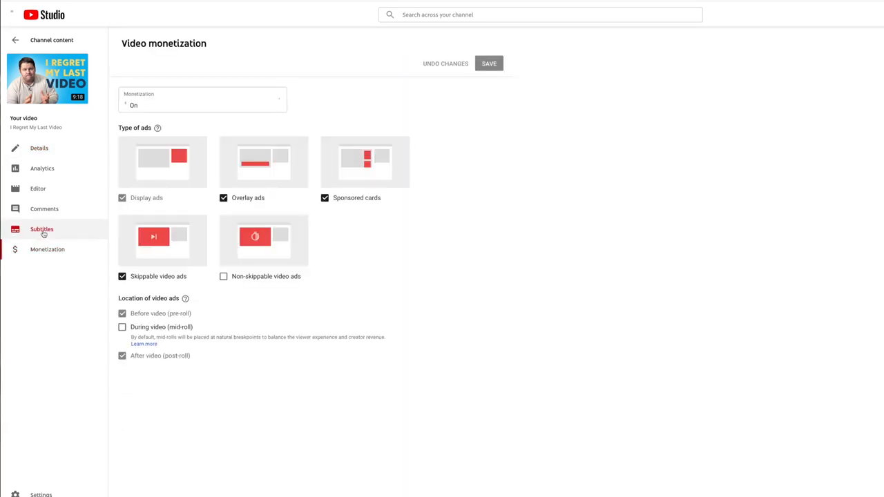
View the video's subtitles, load it in the editor, then bring up channel Settings
left_click(42, 229)
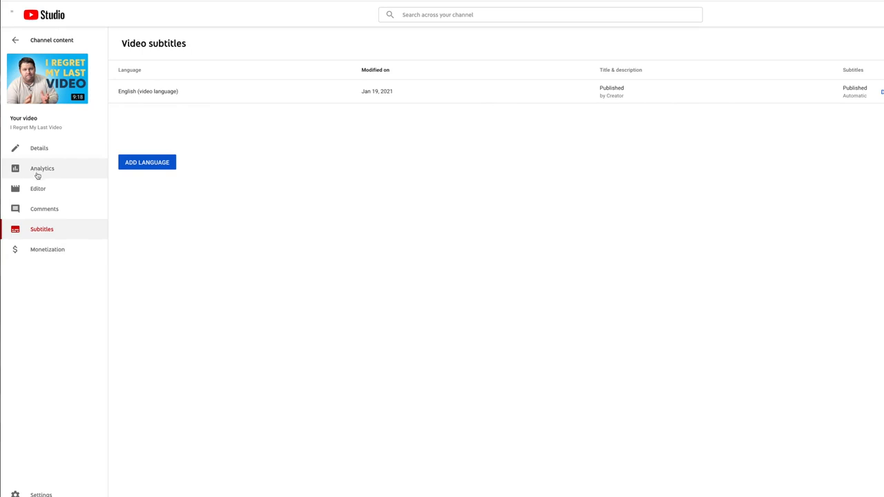
left_click(37, 187)
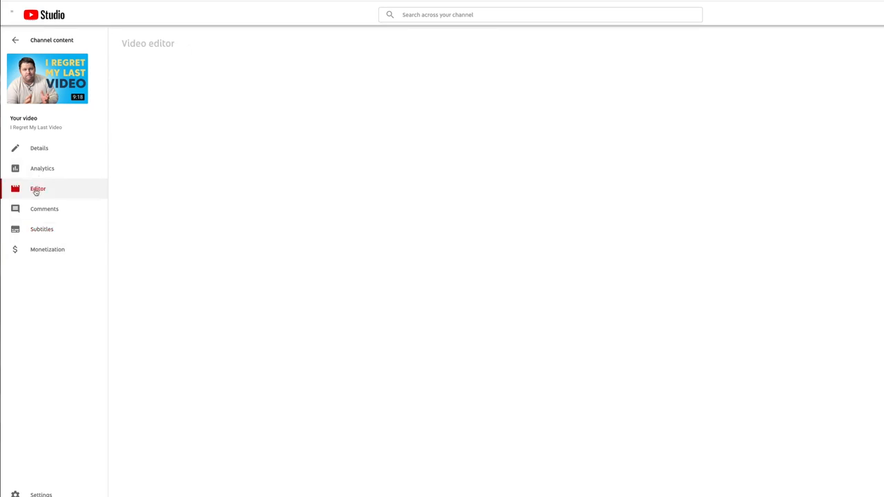
left_click(38, 188)
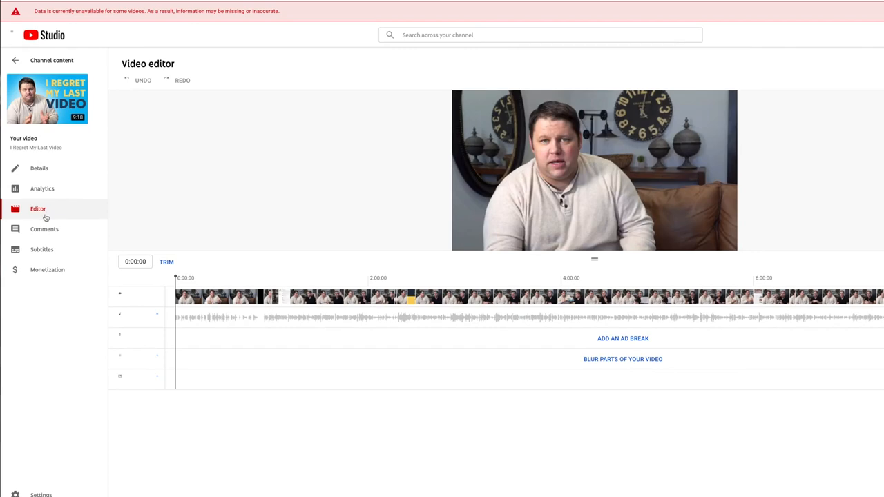
left_click(42, 495)
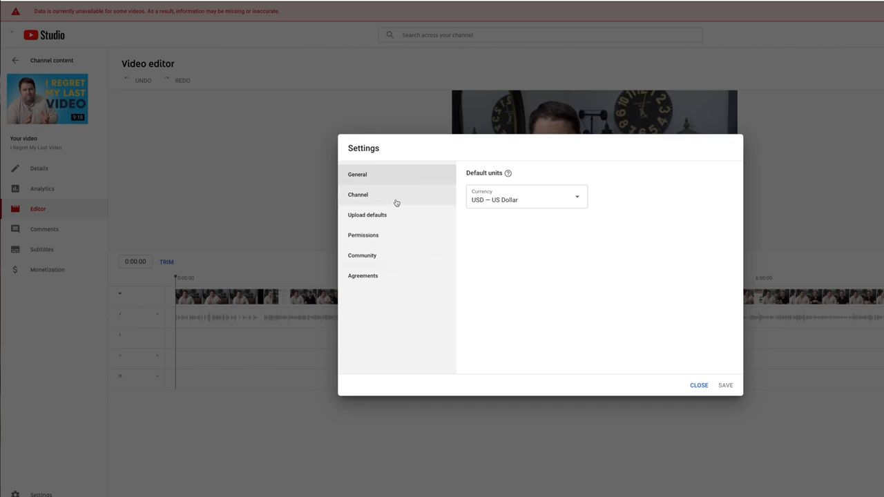
Review Upload defaults: default description, Private visibility and default tags
left_click(368, 215)
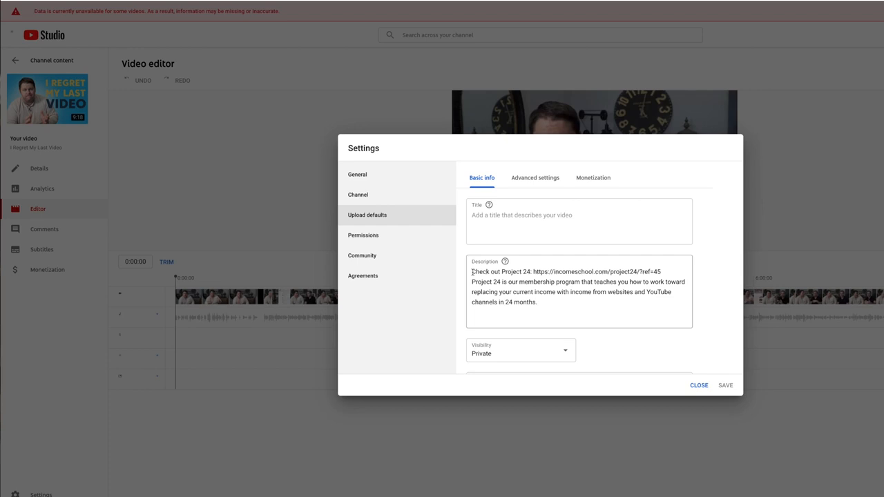
scroll("down", 3)
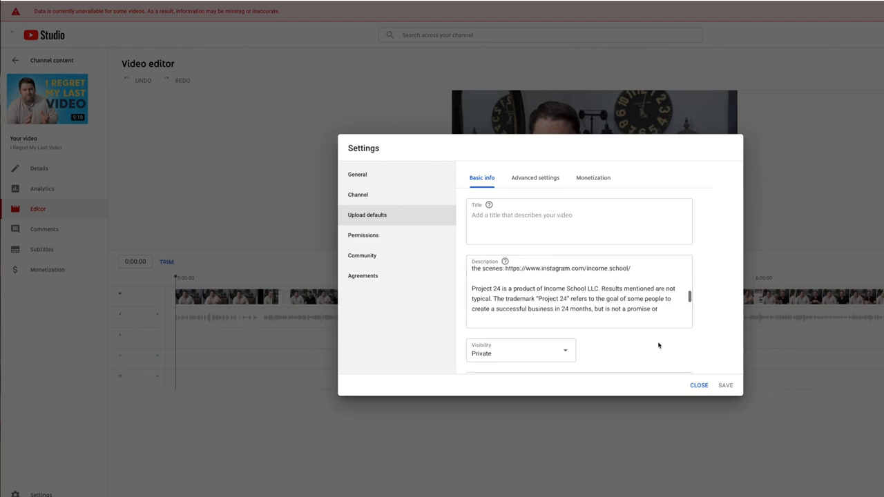
scroll("down", 3)
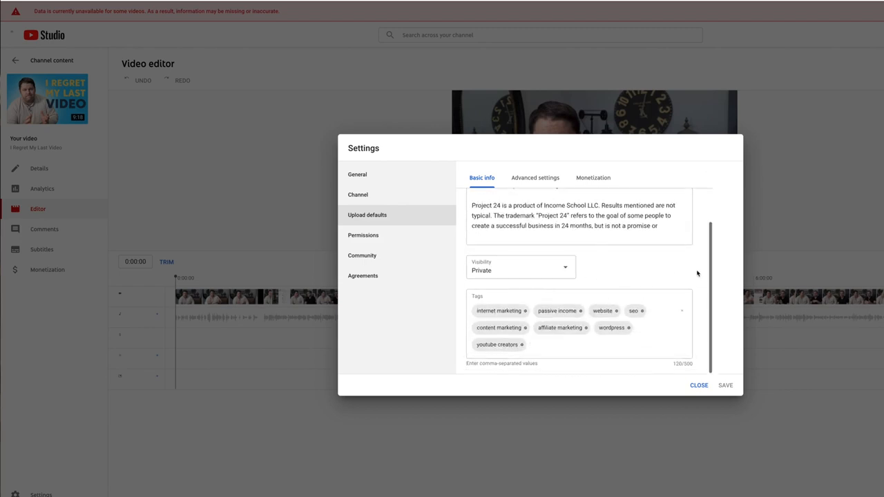
mouse_move(704, 293)
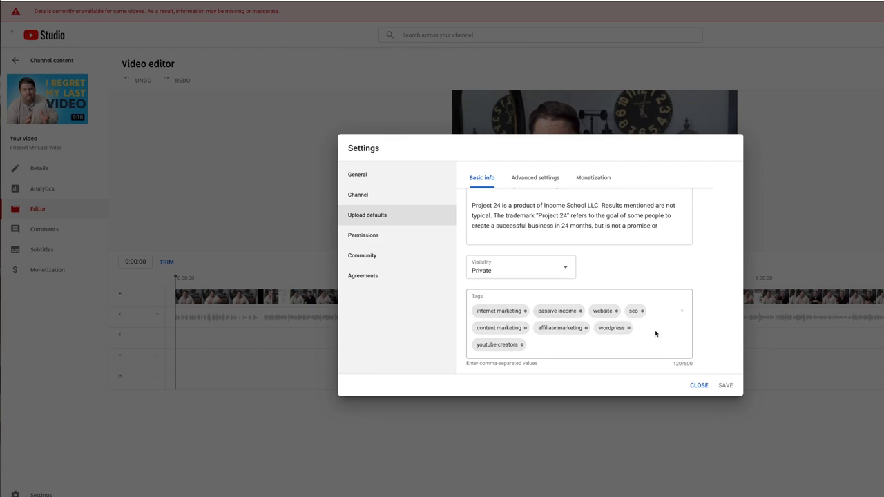
mouse_move(468, 321)
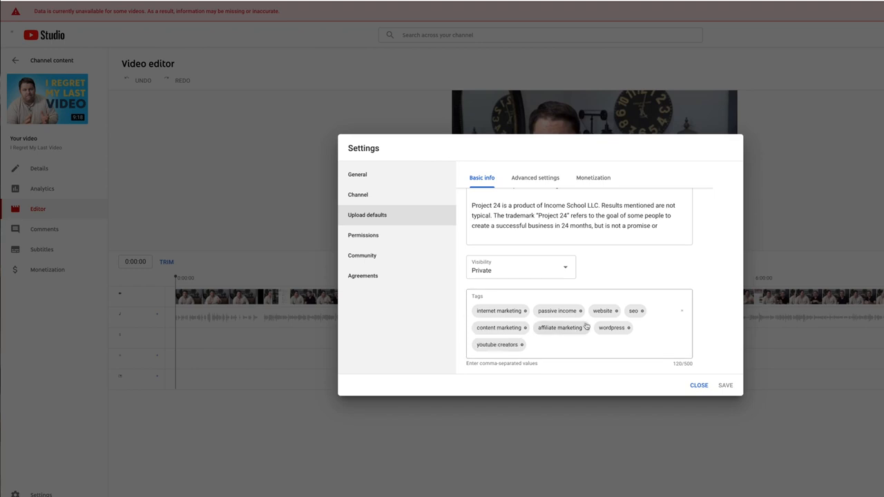
mouse_move(511, 337)
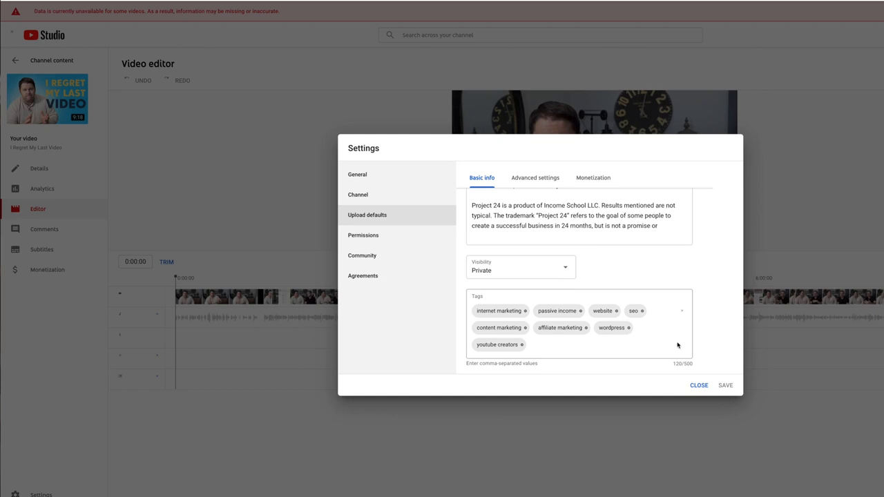
mouse_move(732, 381)
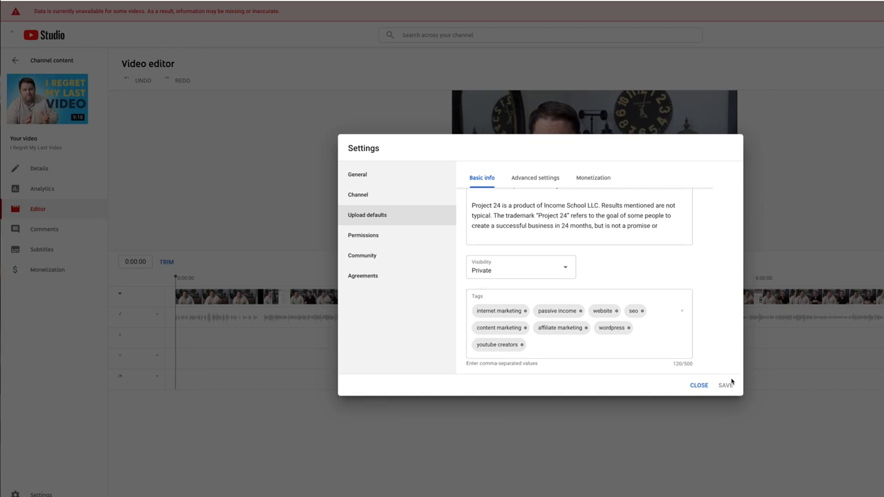